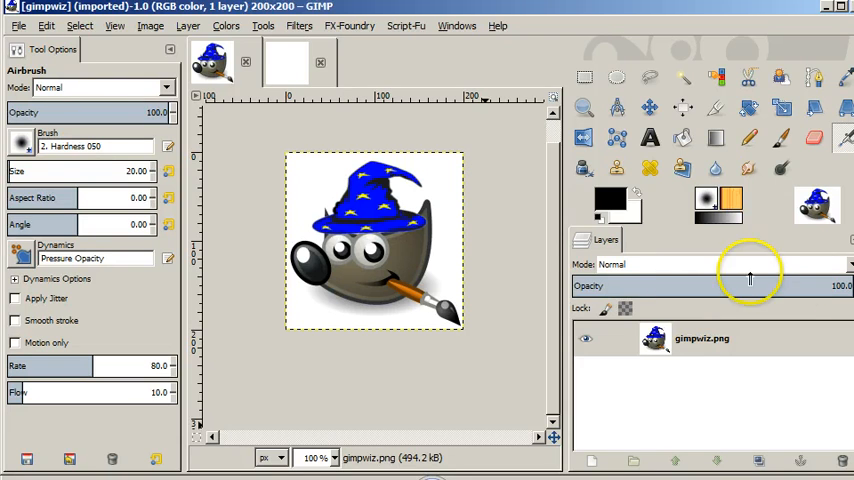
mouse_move(520, 190)
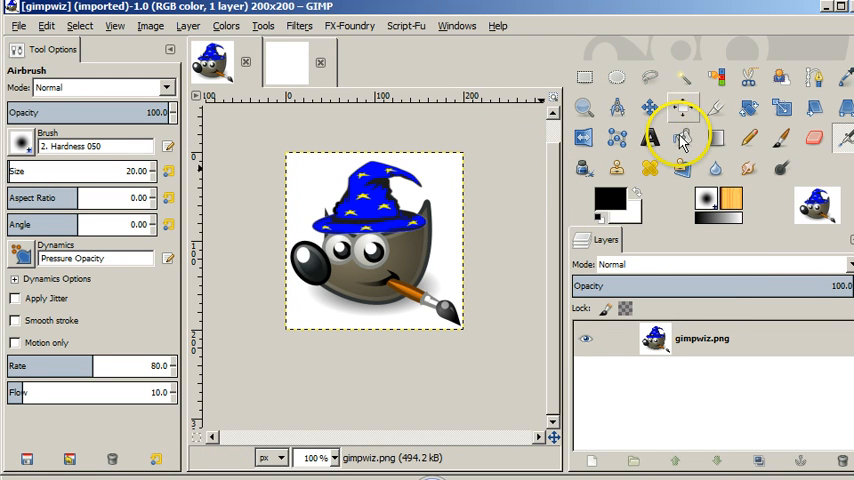
mouse_move(684, 140)
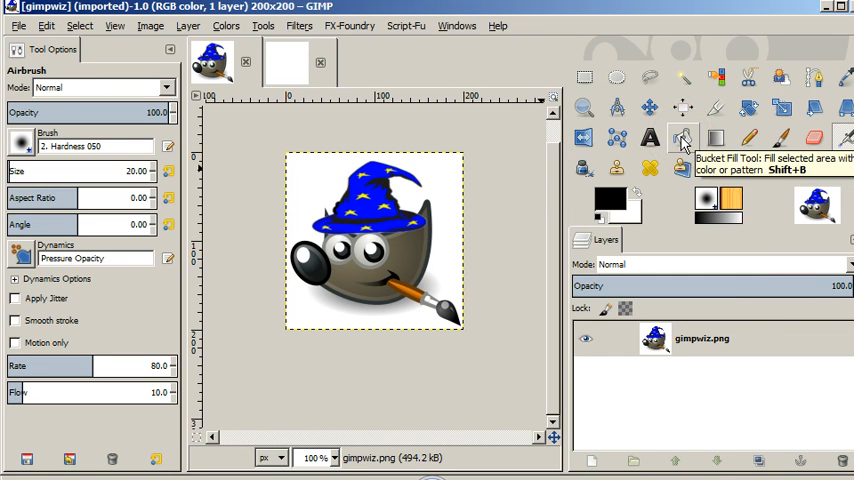
Activate the Bucket Fill tool to fill areas with the black foreground colour
click(682, 140)
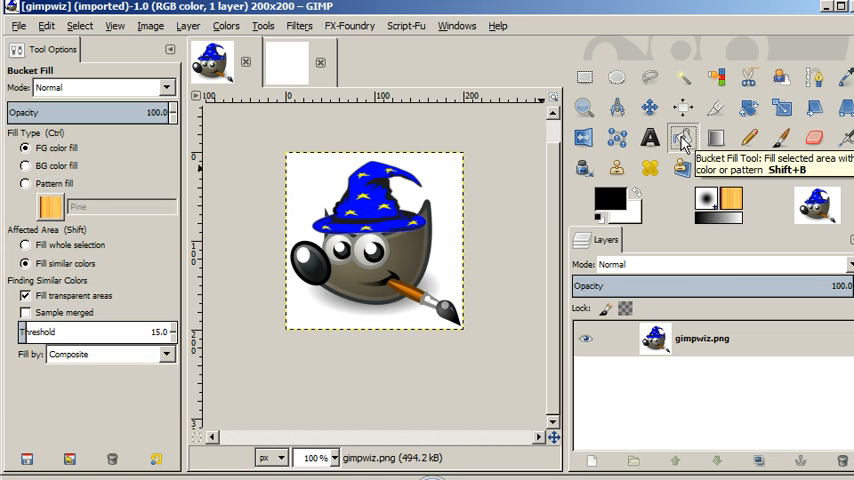
mouse_move(482, 136)
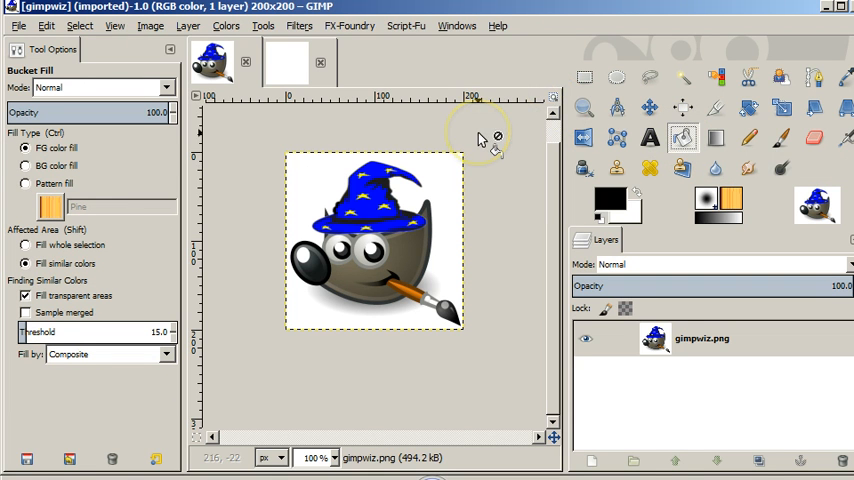
mouse_move(444, 184)
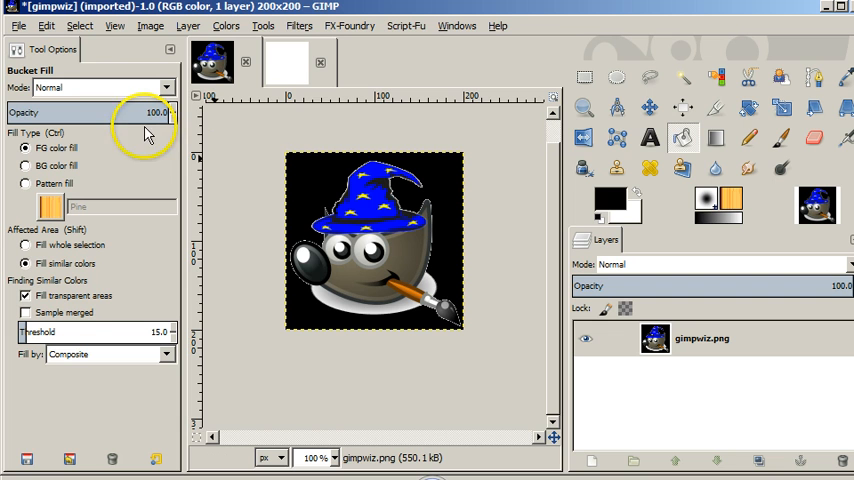
mouse_move(100, 90)
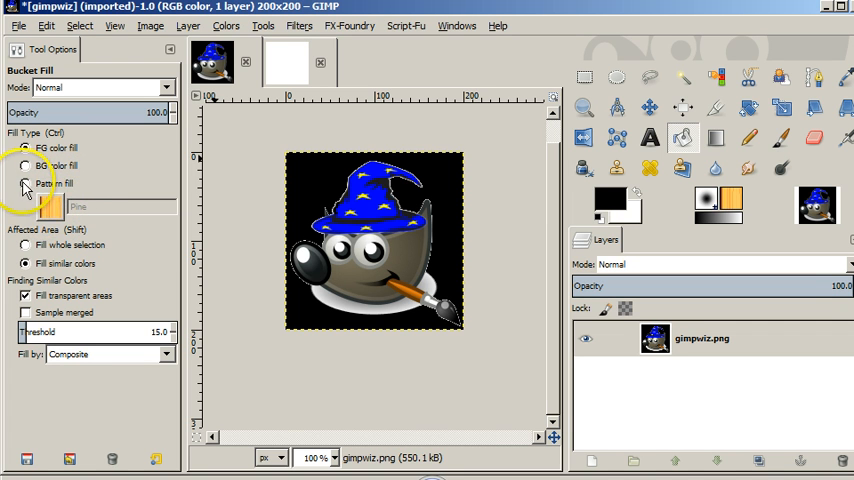
click(24, 184)
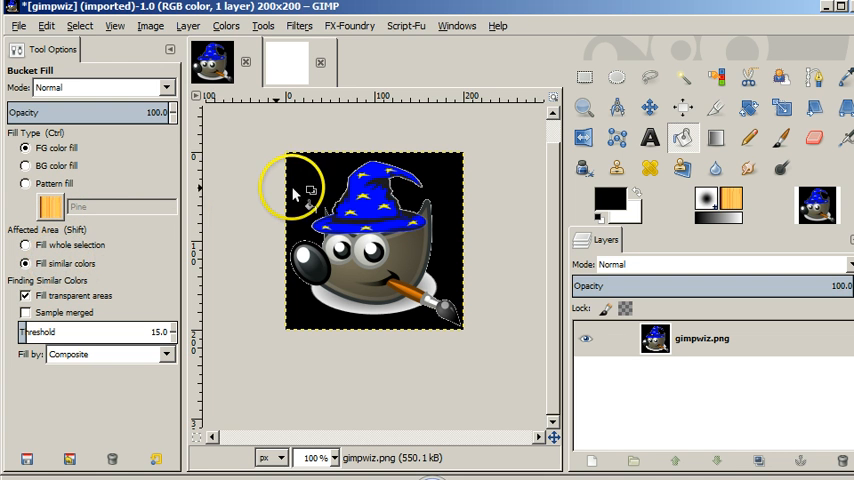
mouse_move(270, 216)
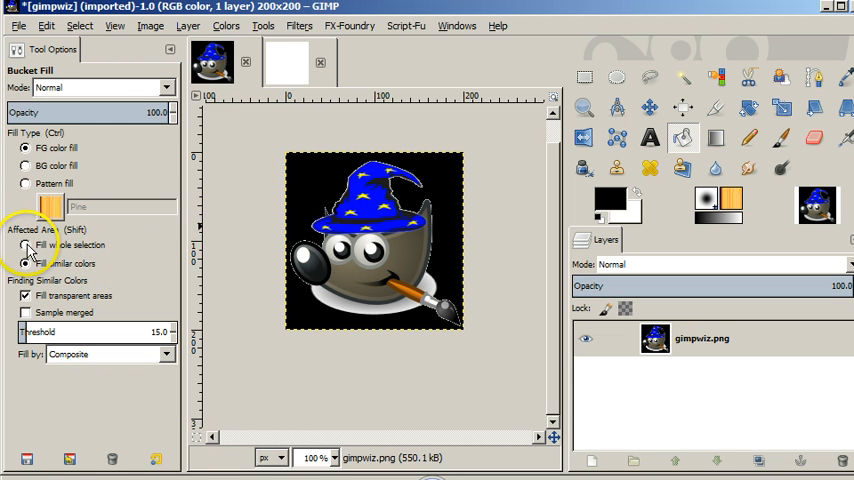
Set Bucket Fill to Fill whole selection and fill the entire image solid black
click(24, 244)
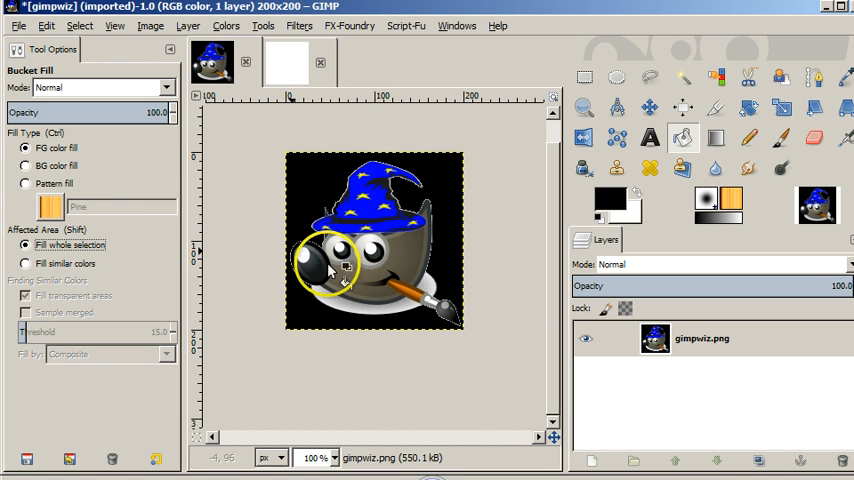
click(360, 264)
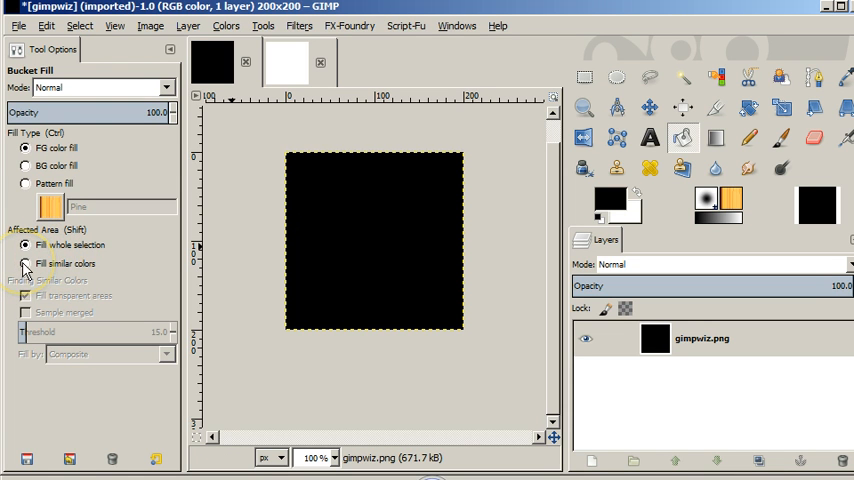
Switch Bucket Fill back to Fill similar colors
click(24, 264)
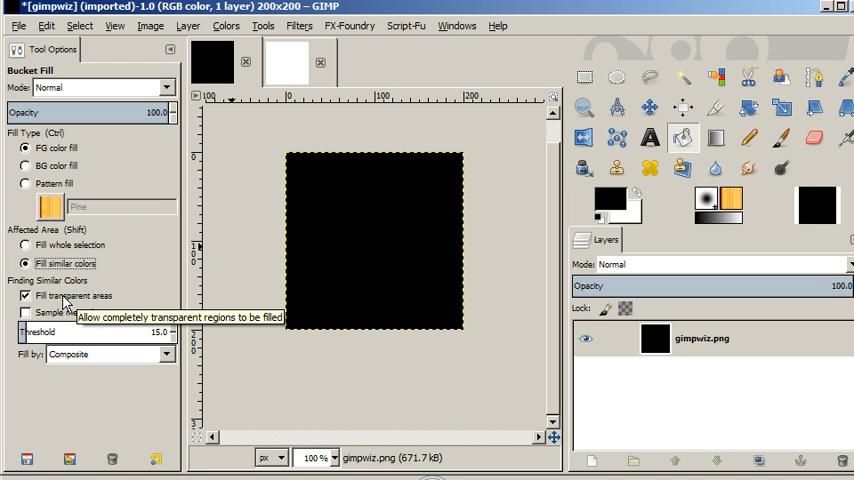
mouse_move(64, 314)
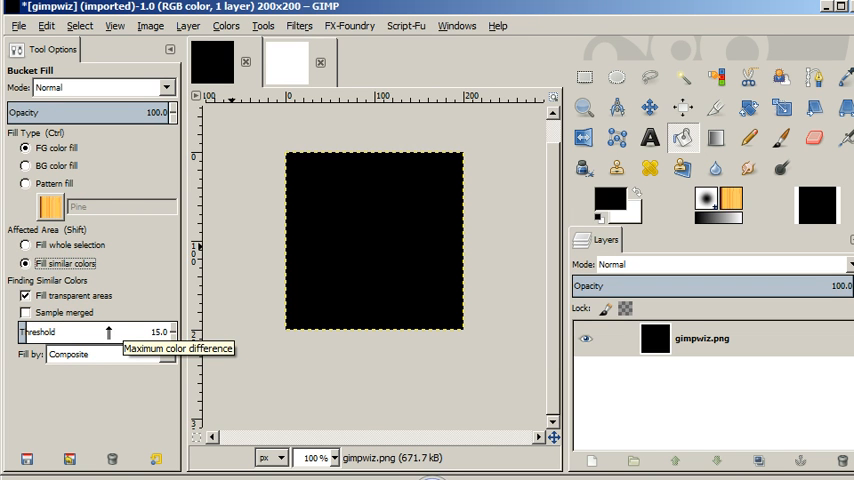
mouse_move(130, 360)
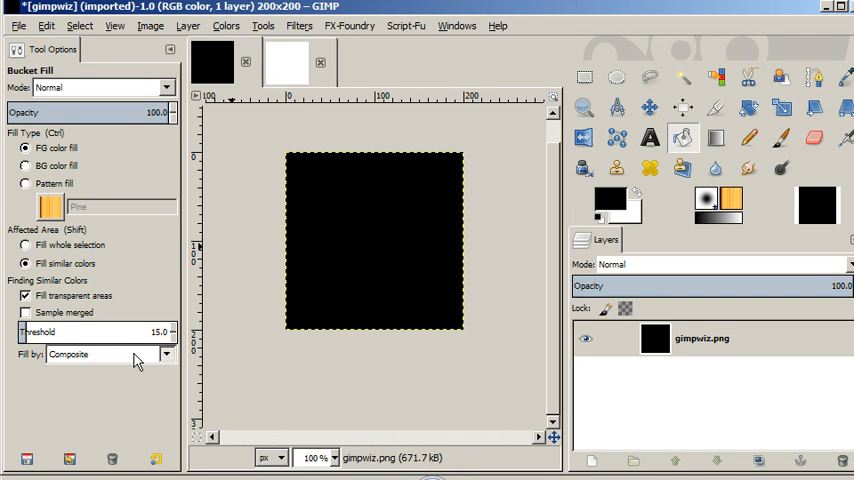
mouse_move(136, 356)
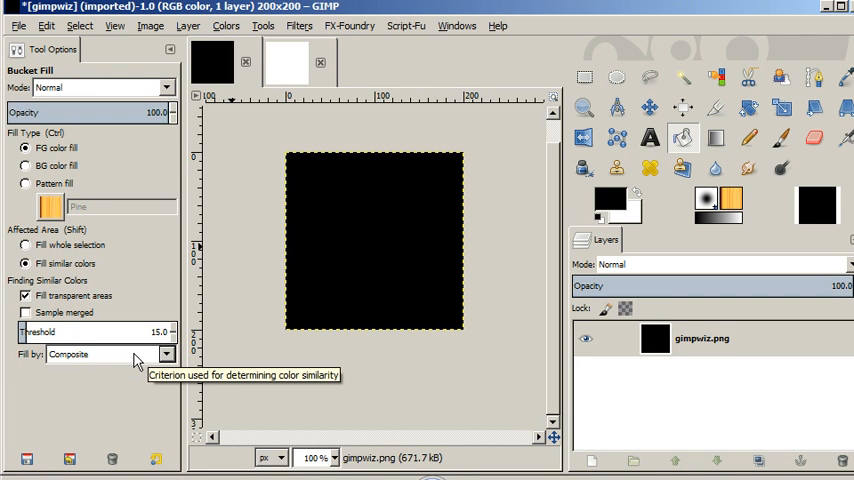
mouse_move(264, 388)
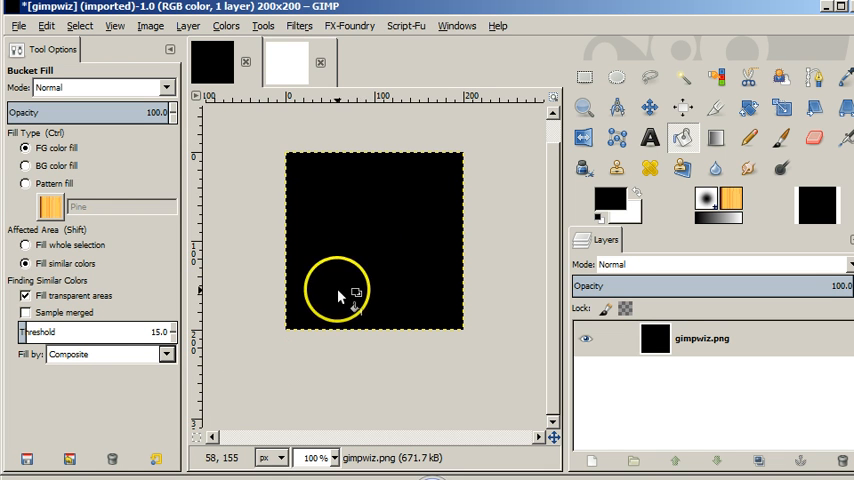
mouse_move(380, 364)
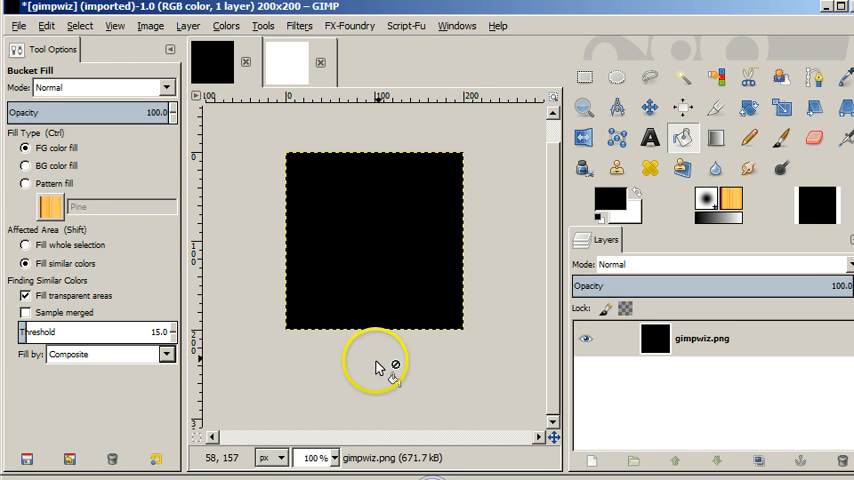